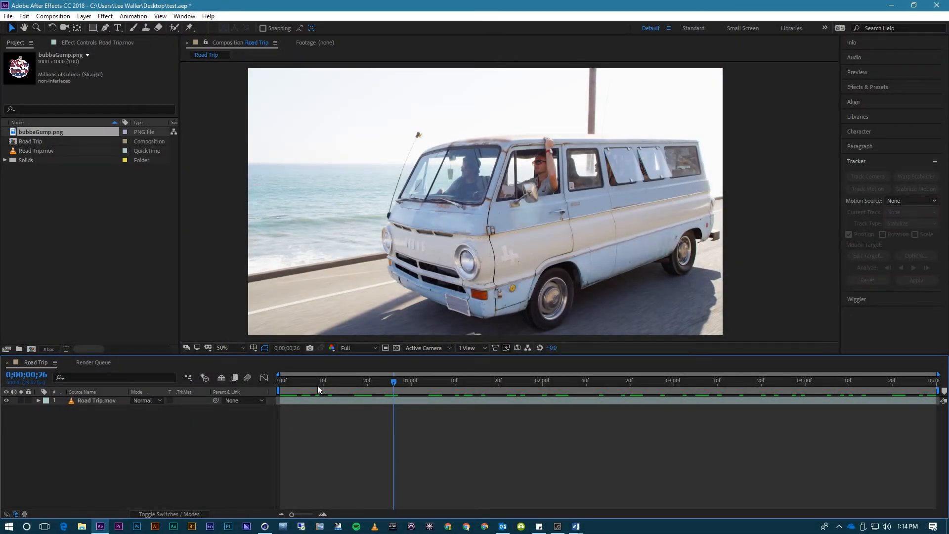
{"action": "mouse_move", "coordinate": [319, 390]}
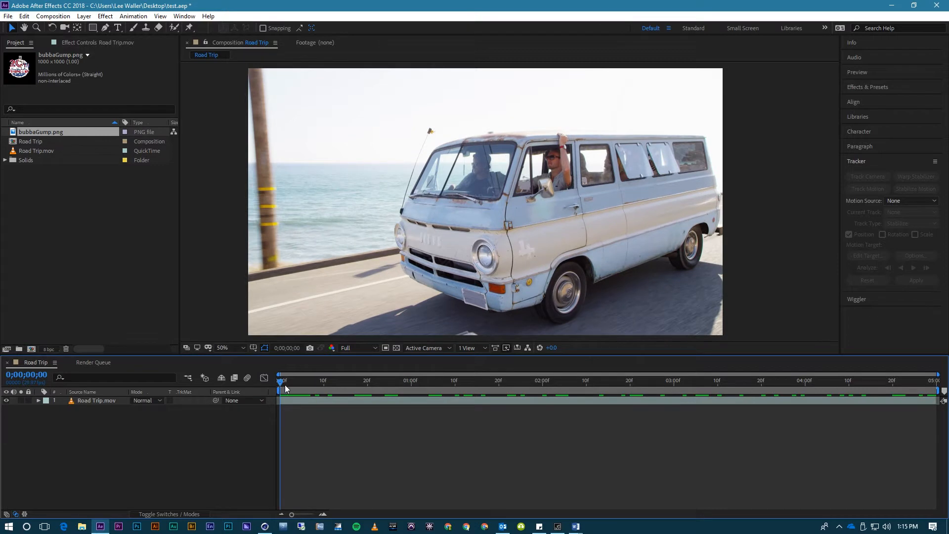
{"action": "mouse_move", "coordinate": [128, 427]}
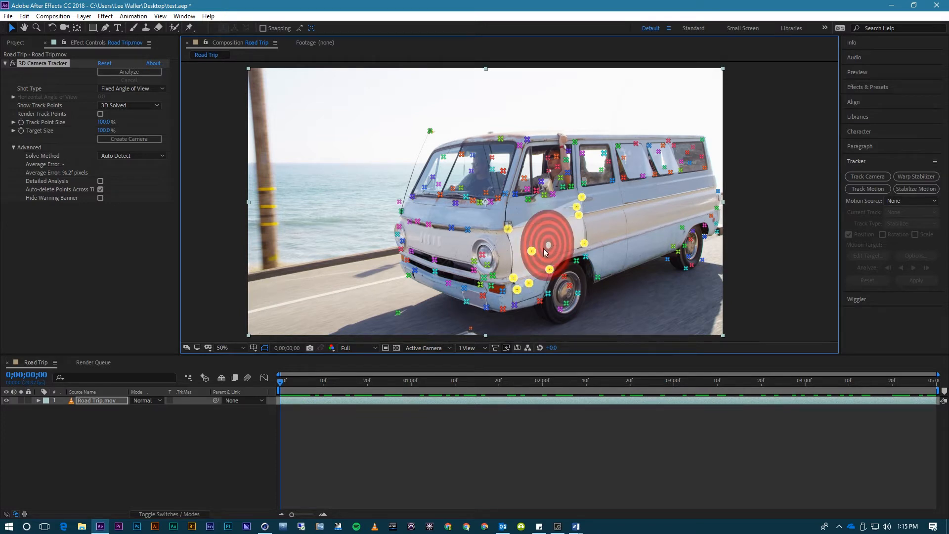
{"action": "mouse_move", "coordinate": [553, 248]}
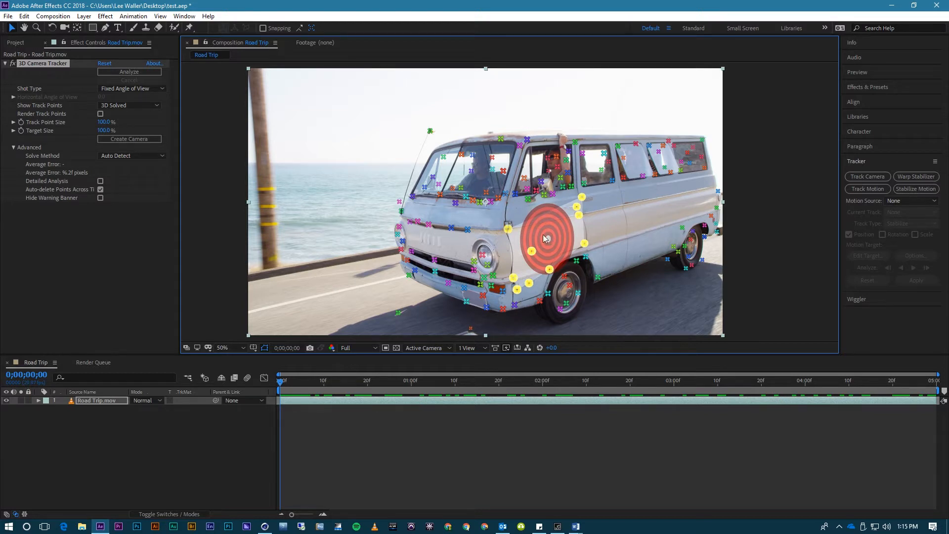
Step: Set the 3D Camera Tracker ground plane and origin on the van's side track points
{"action": "right_click", "coordinate": [548, 241]}
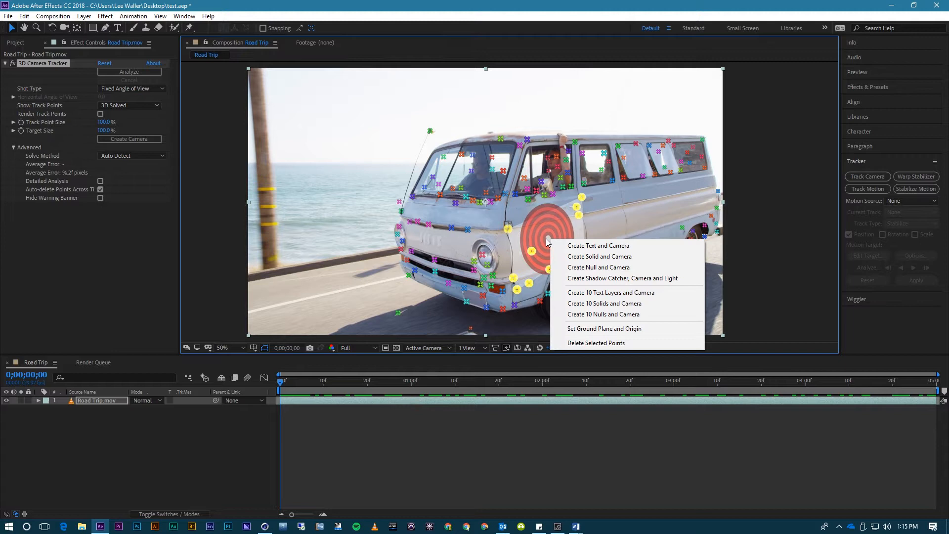
{"action": "mouse_move", "coordinate": [582, 331]}
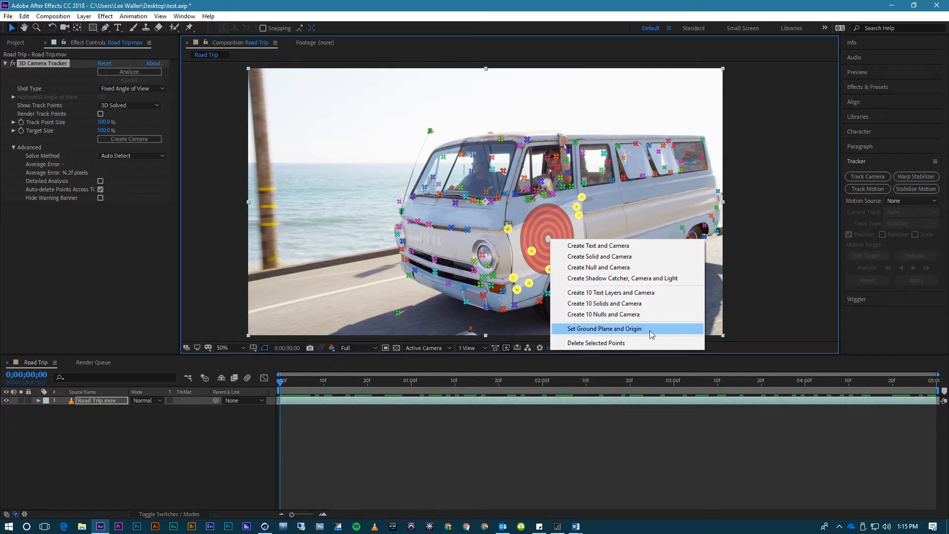
{"action": "mouse_move", "coordinate": [645, 330]}
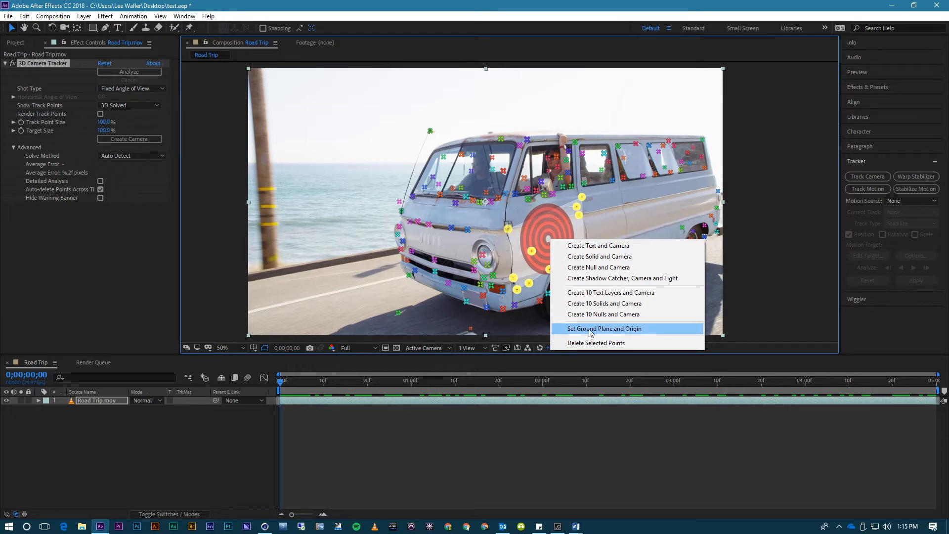
{"action": "left_click", "coordinate": [602, 328]}
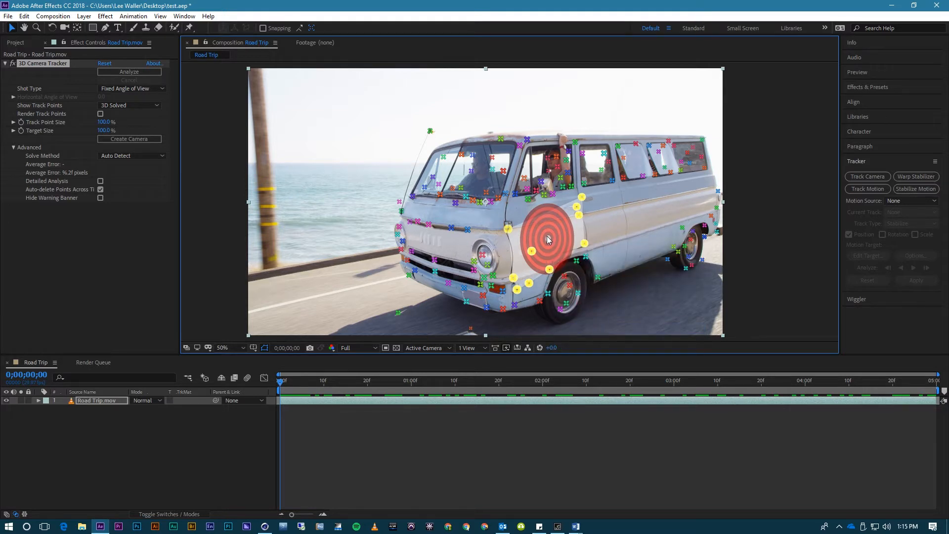
Step: Create a Track Null and 3D Tracker Camera in the Road Trip comp from the target
{"action": "right_click", "coordinate": [548, 240]}
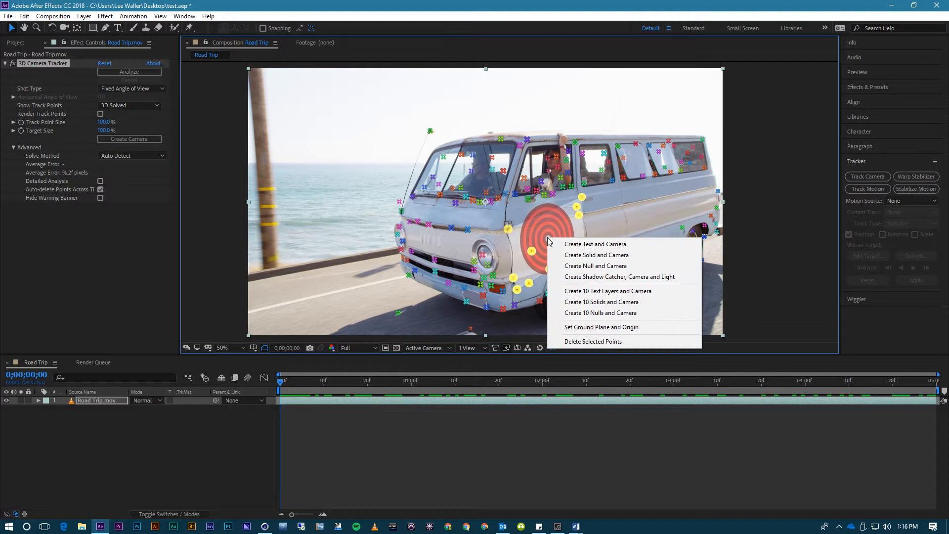
{"action": "mouse_move", "coordinate": [595, 266]}
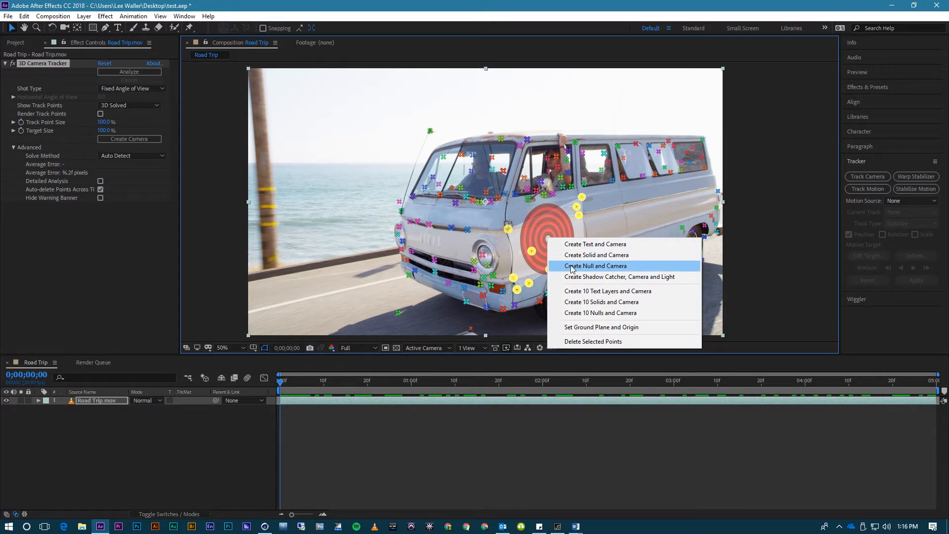
{"action": "left_click", "coordinate": [595, 266]}
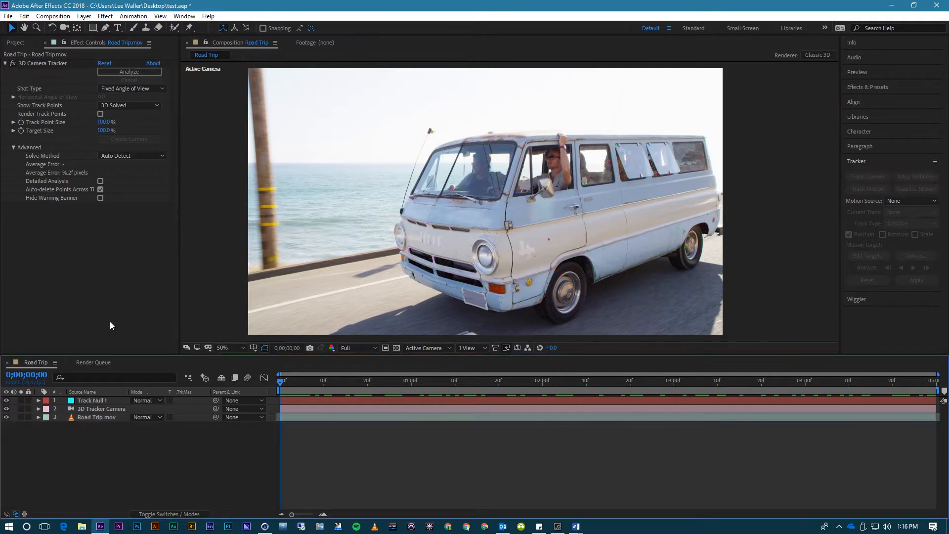
{"action": "left_click", "coordinate": [16, 43]}
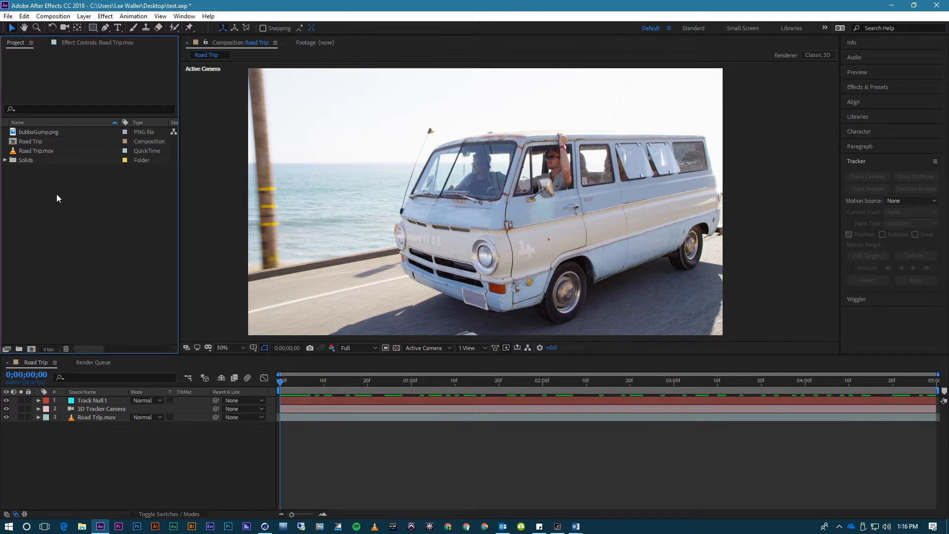
{"action": "mouse_move", "coordinate": [59, 205]}
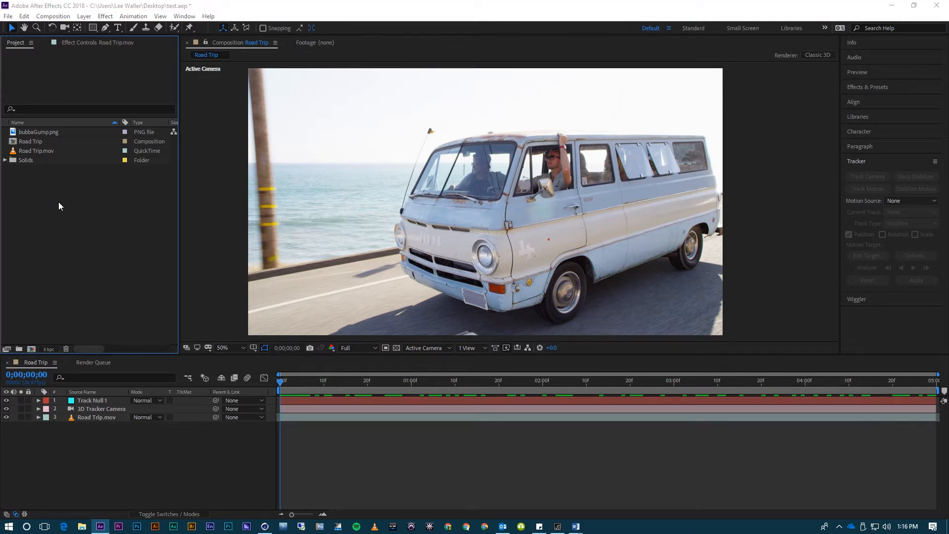
Step: Import gatlingGun.c4d from the Desktop into the project
{"action": "left_click", "coordinate": [8, 17]}
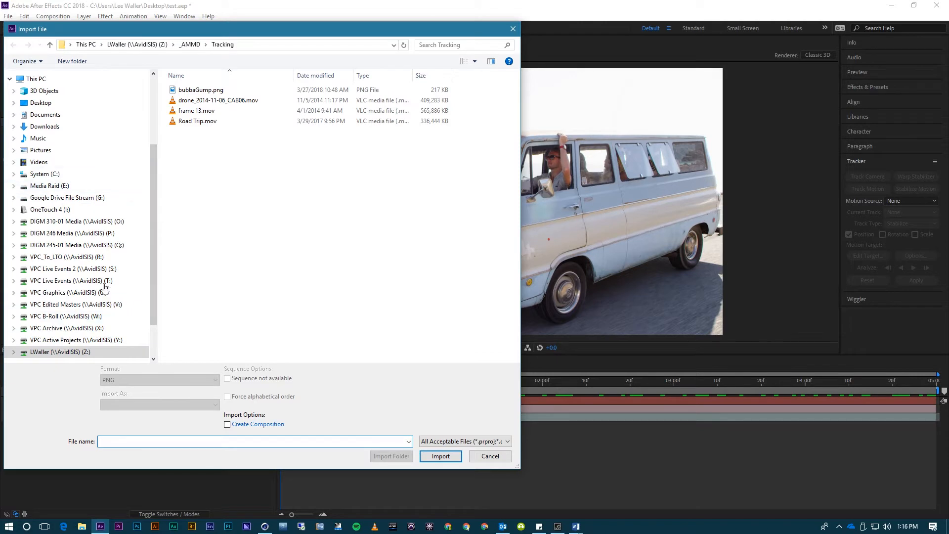
{"action": "left_click", "coordinate": [40, 102]}
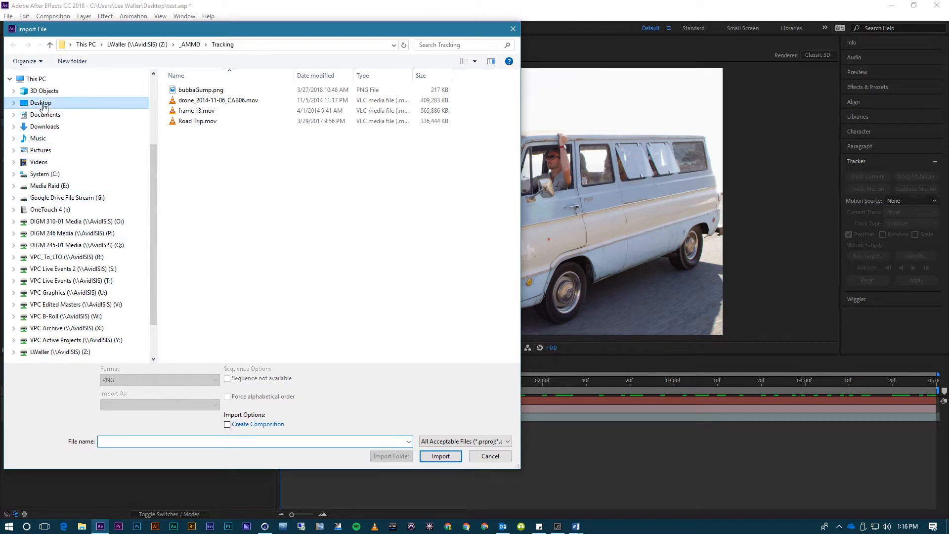
{"action": "left_click", "coordinate": [40, 102]}
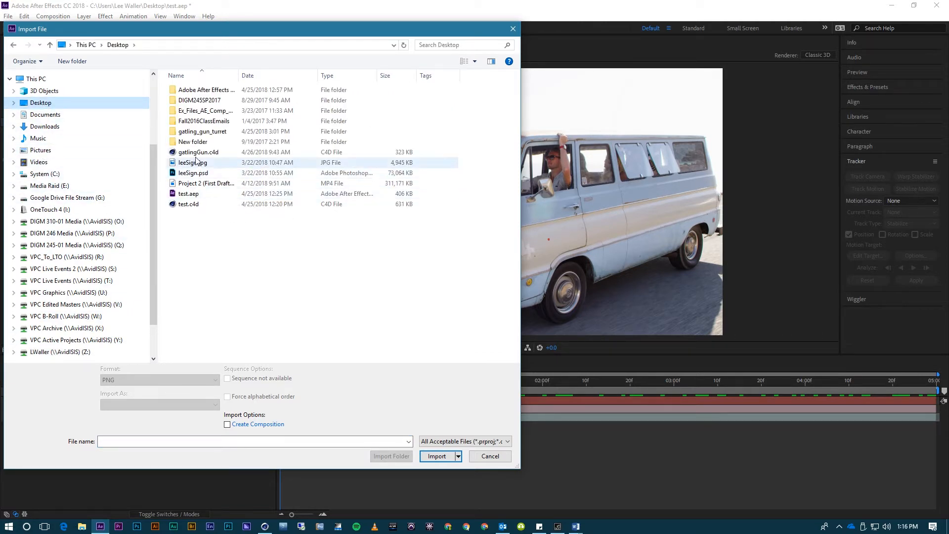
{"action": "left_click", "coordinate": [489, 456]}
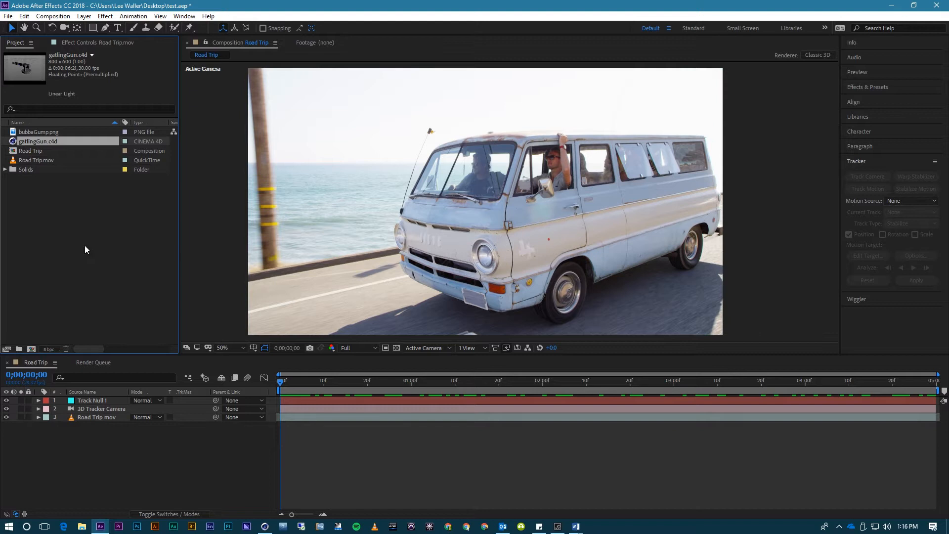
{"action": "mouse_move", "coordinate": [37, 152]}
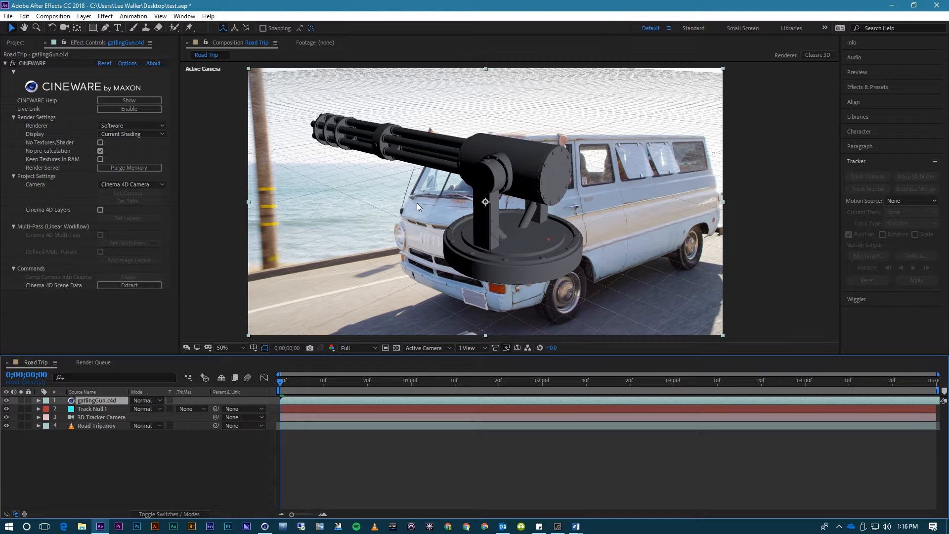
{"action": "mouse_move", "coordinate": [342, 247]}
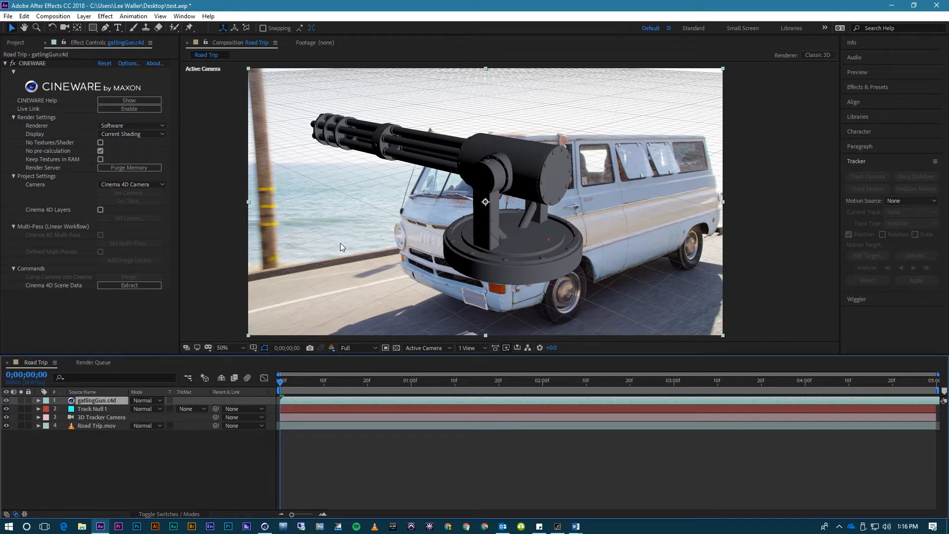
{"action": "mouse_move", "coordinate": [377, 202]}
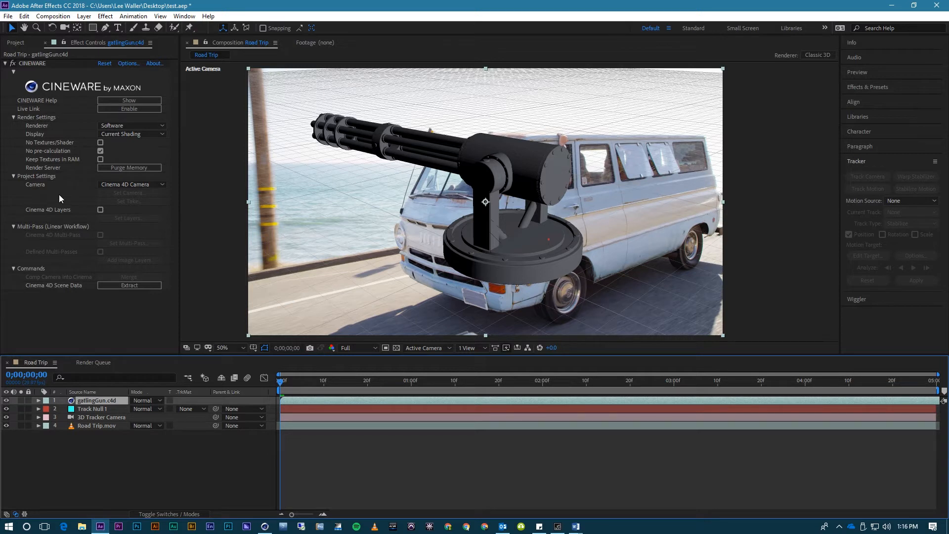
{"action": "mouse_move", "coordinate": [68, 90]}
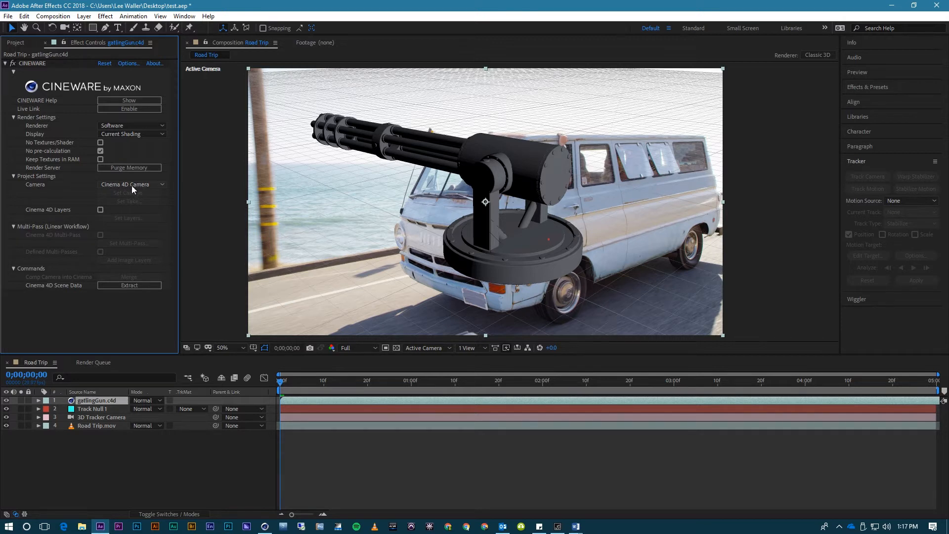
Step: Set the CINEWARE effect's Camera to Comp Camera so the gun follows the track
{"action": "left_click", "coordinate": [130, 184]}
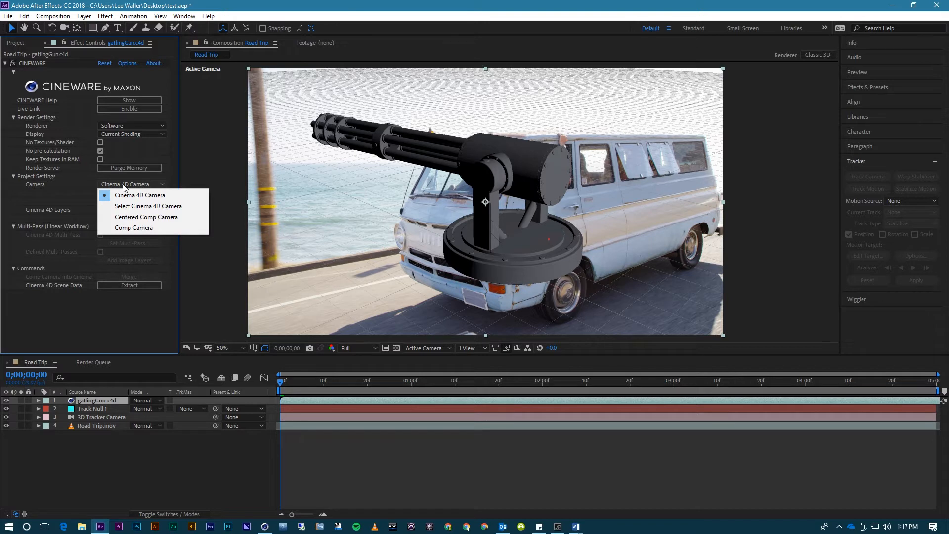
{"action": "mouse_move", "coordinate": [145, 205]}
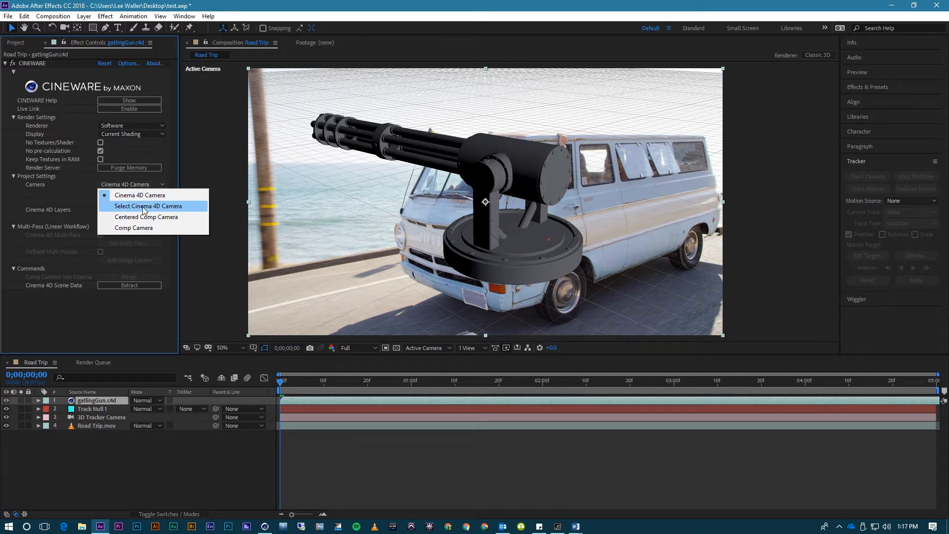
{"action": "mouse_move", "coordinate": [146, 217]}
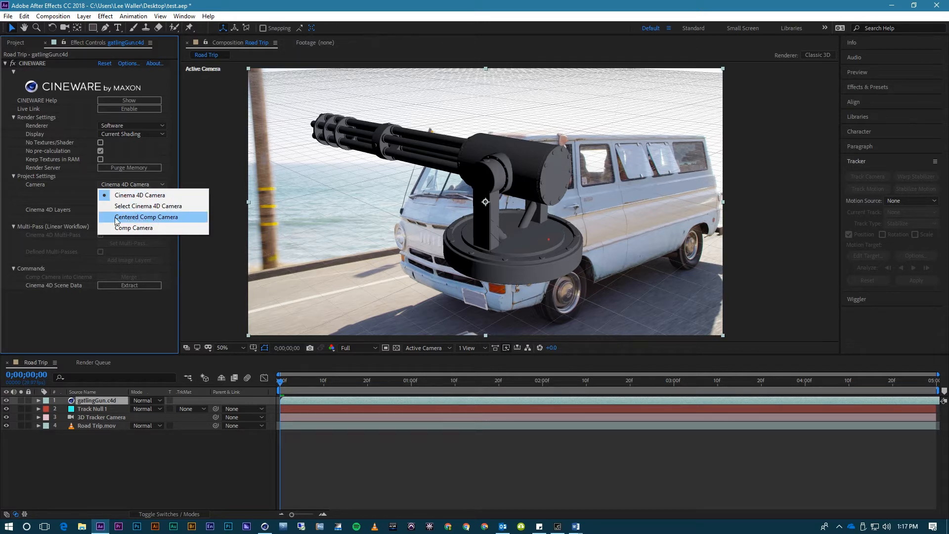
{"action": "mouse_move", "coordinate": [139, 194]}
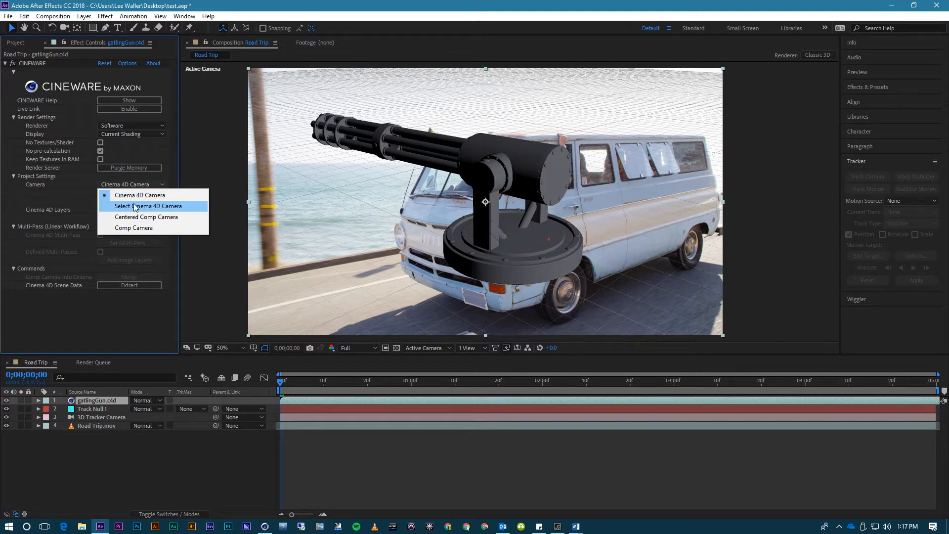
{"action": "mouse_move", "coordinate": [147, 217]}
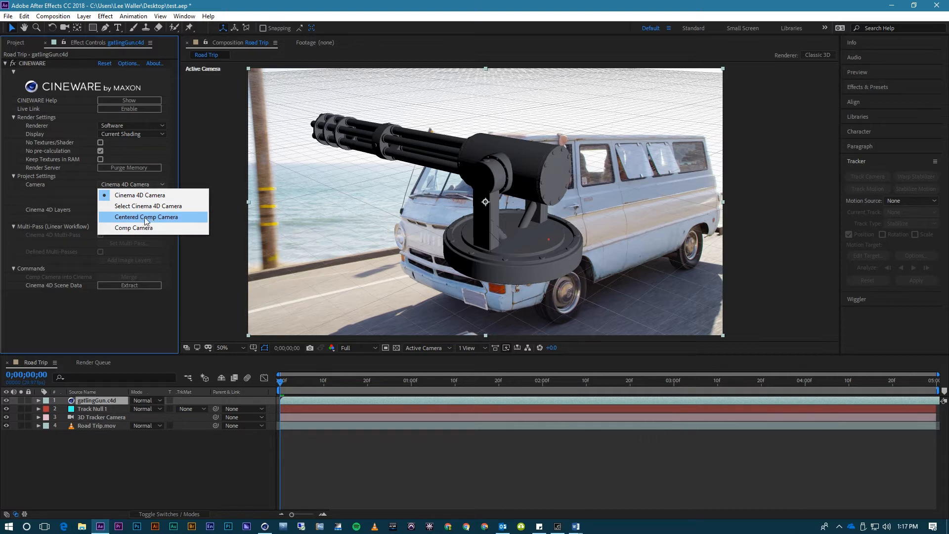
{"action": "mouse_move", "coordinate": [131, 227]}
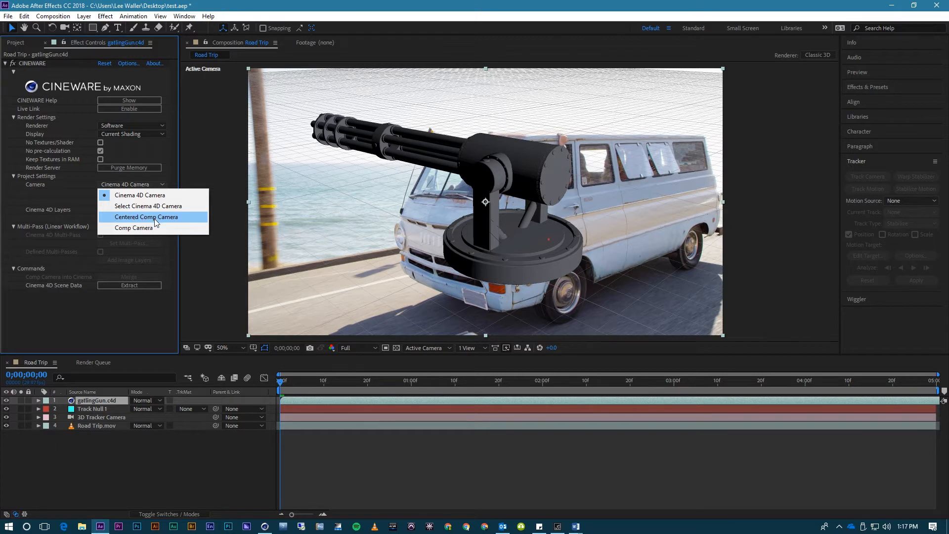
{"action": "mouse_move", "coordinate": [134, 228]}
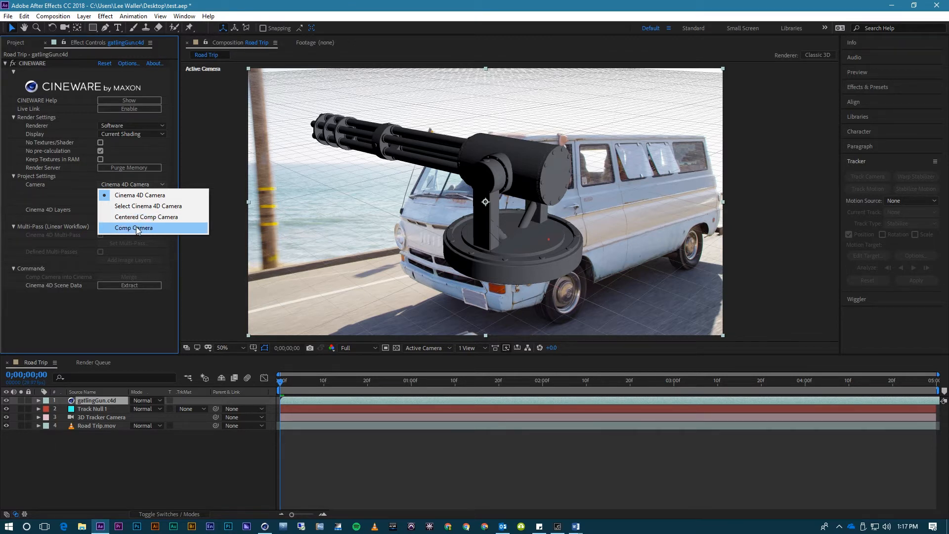
{"action": "mouse_move", "coordinate": [146, 216]}
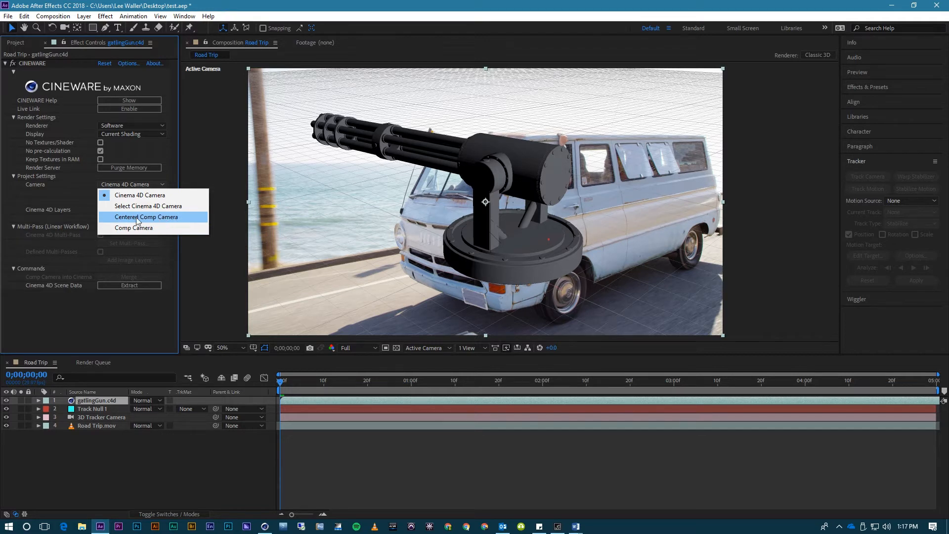
{"action": "mouse_move", "coordinate": [132, 227]}
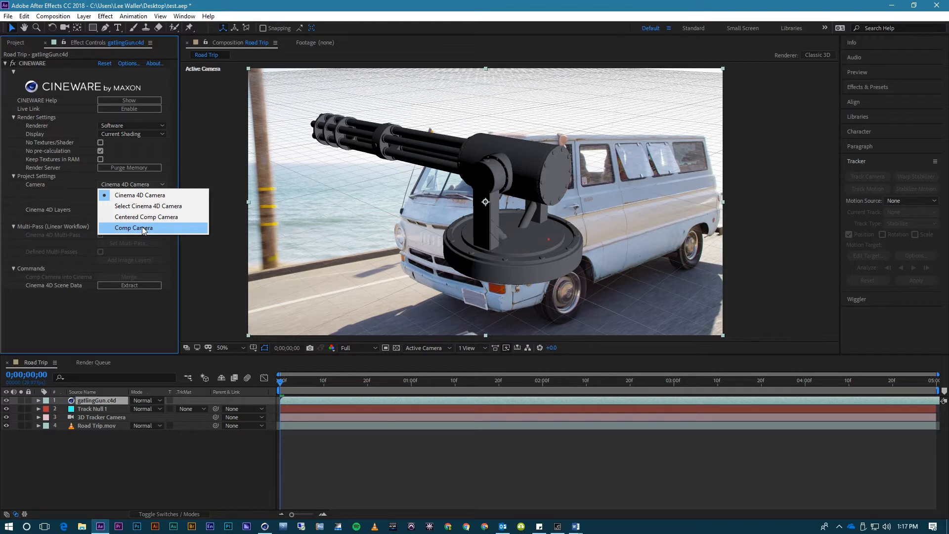
{"action": "left_click", "coordinate": [133, 227]}
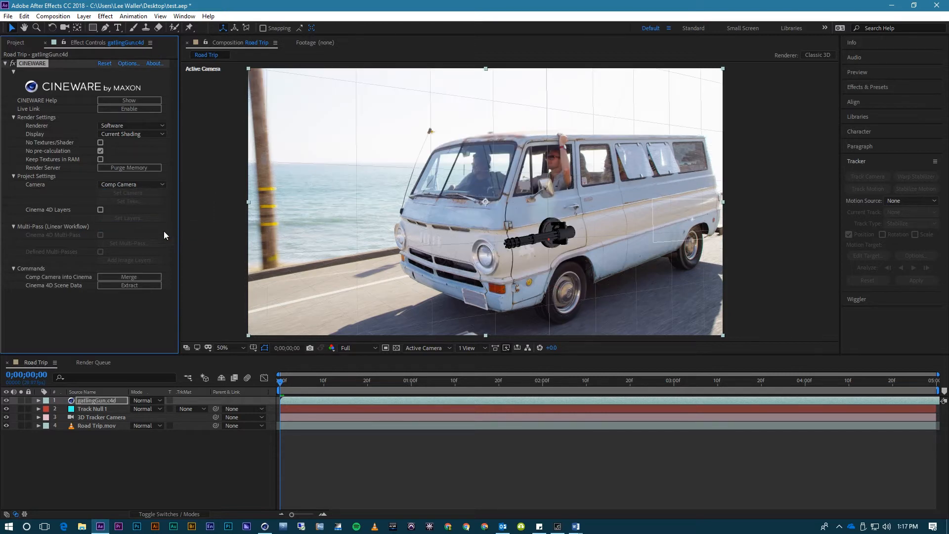
{"action": "mouse_move", "coordinate": [550, 248]}
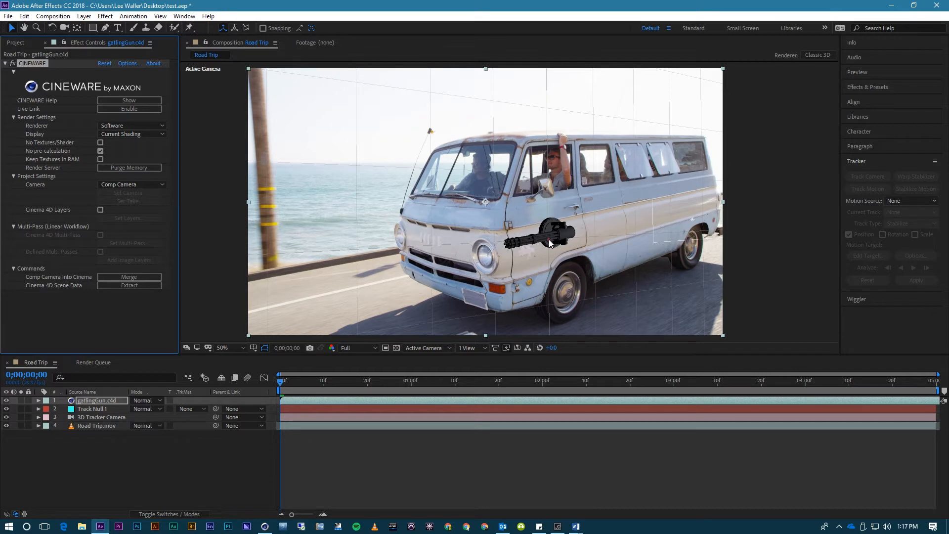
{"action": "mouse_move", "coordinate": [568, 233]}
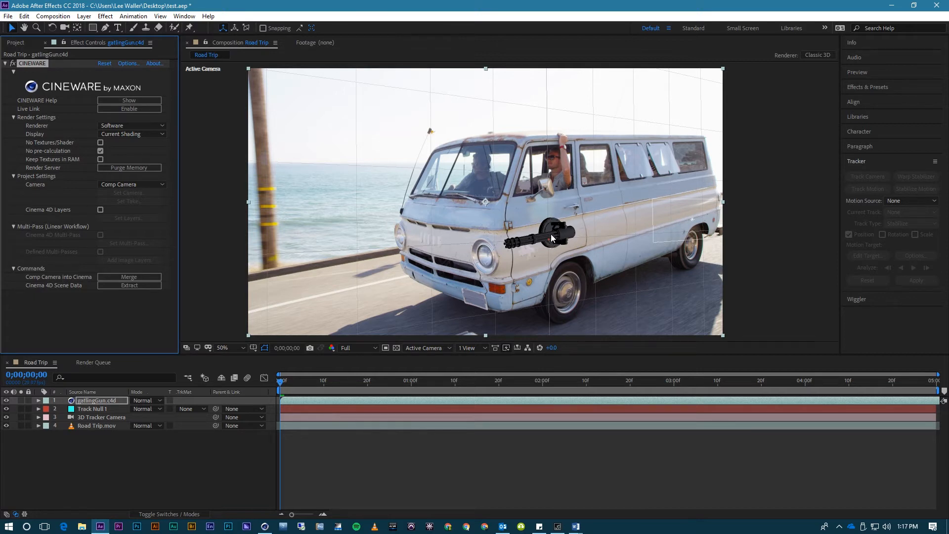
{"action": "mouse_move", "coordinate": [103, 417]}
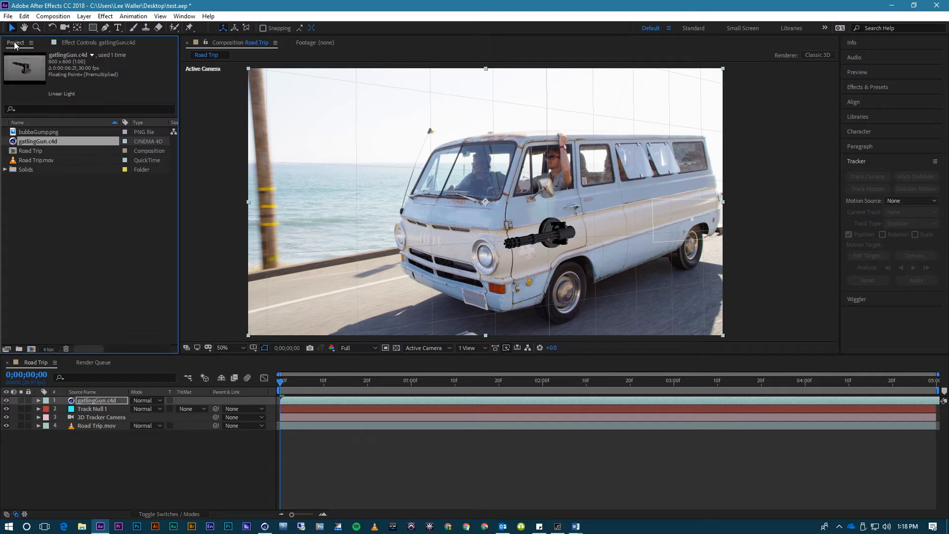
Step: Switch to Cinema 4D, orbit above the gun and select the Gatling Gun object
{"action": "left_click", "coordinate": [265, 526]}
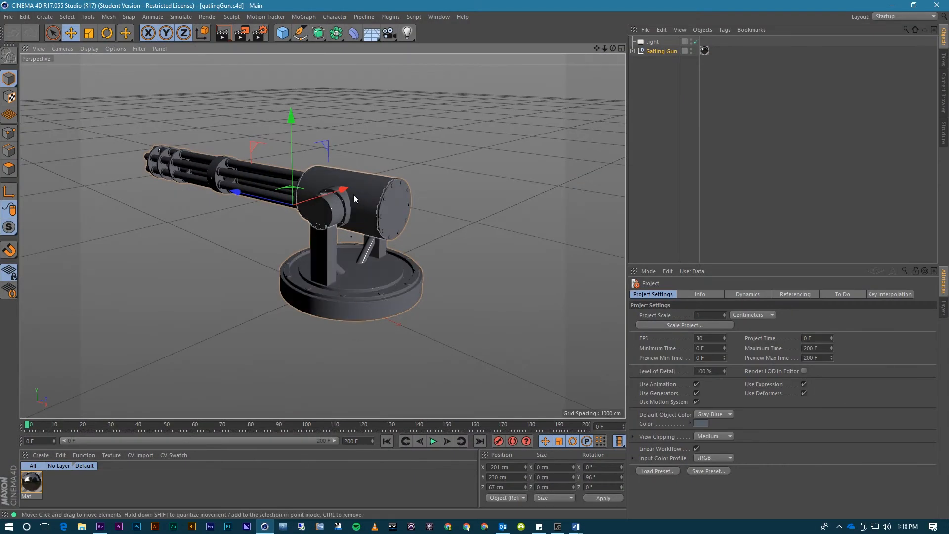
{"action": "left_click_drag", "start_coordinate": [354, 199], "coordinate": [320, 236]}
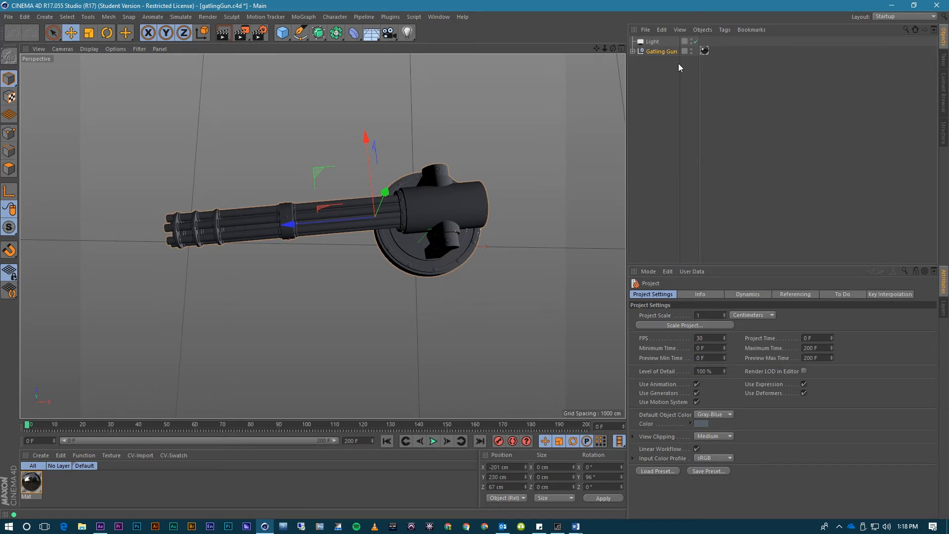
{"action": "left_click", "coordinate": [661, 51]}
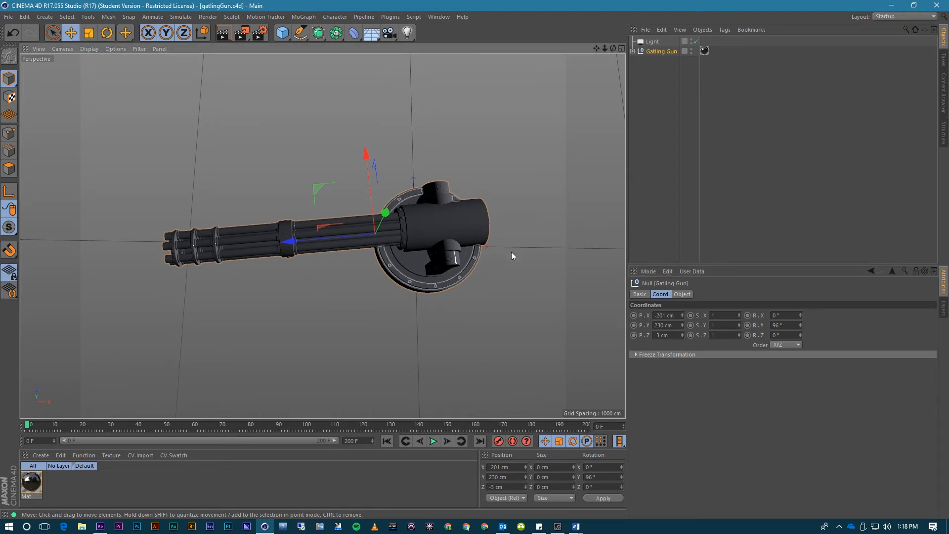
Step: Move the Gatling Gun's P.Z to -24 cm, then switch back to After Effects
{"action": "left_click", "coordinate": [100, 526]}
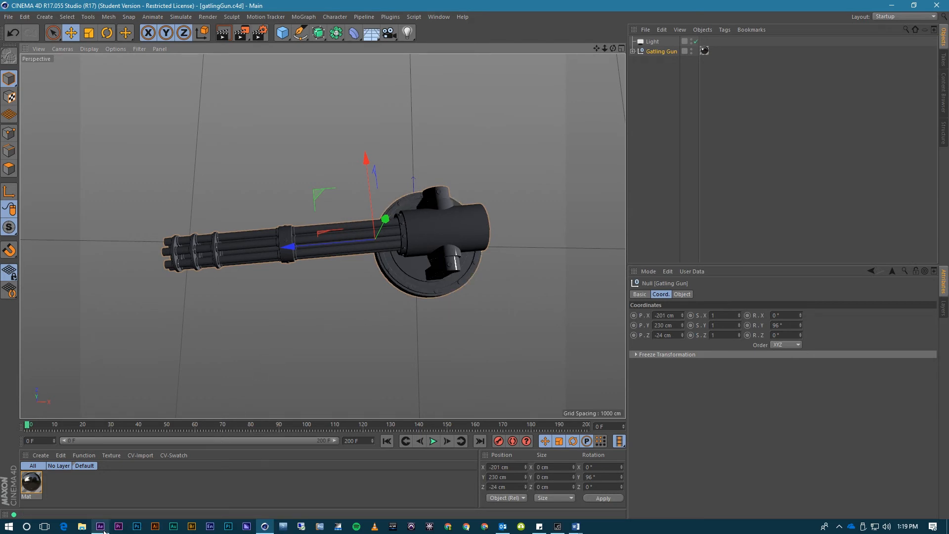
{"action": "left_click", "coordinate": [99, 526]}
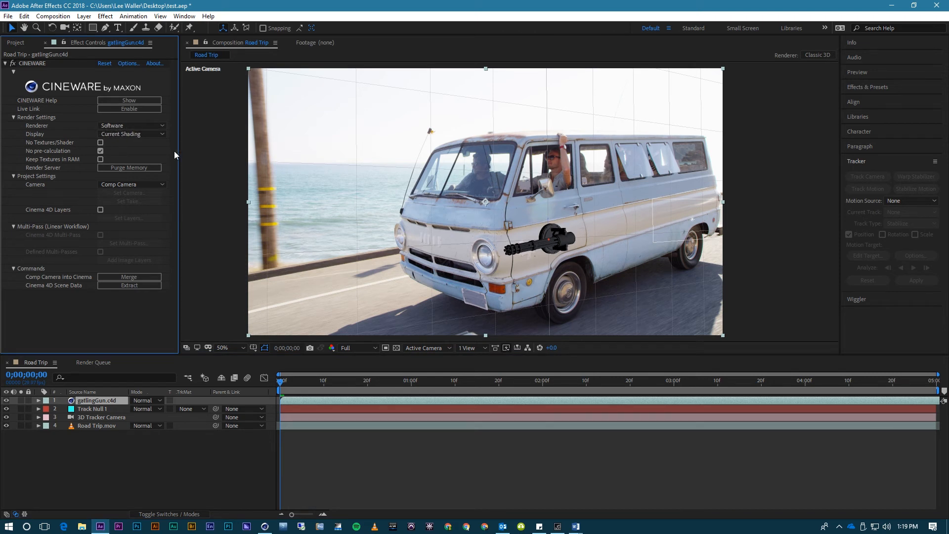
{"action": "mouse_move", "coordinate": [573, 257]}
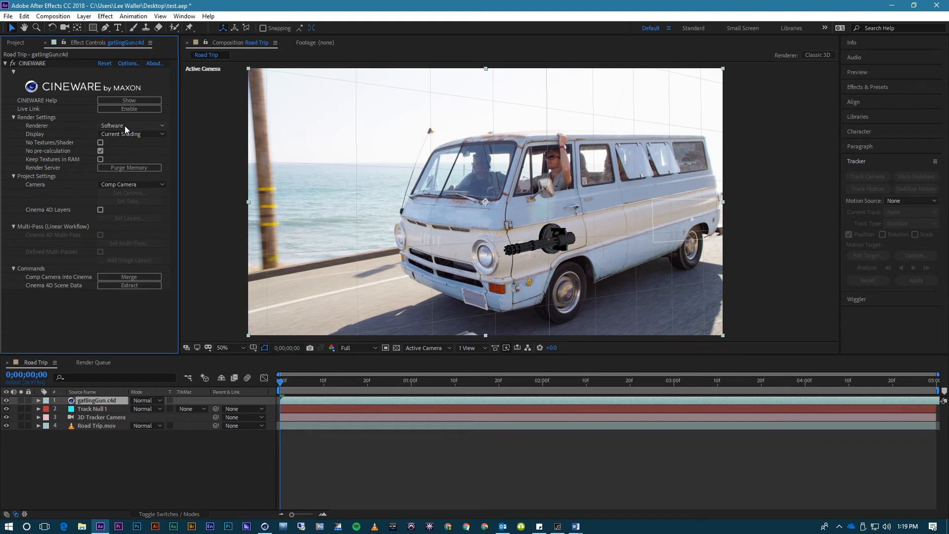
Step: Set CINEWARE Renderer to Standard (Draft) and preview the opening frames
{"action": "left_click", "coordinate": [130, 126]}
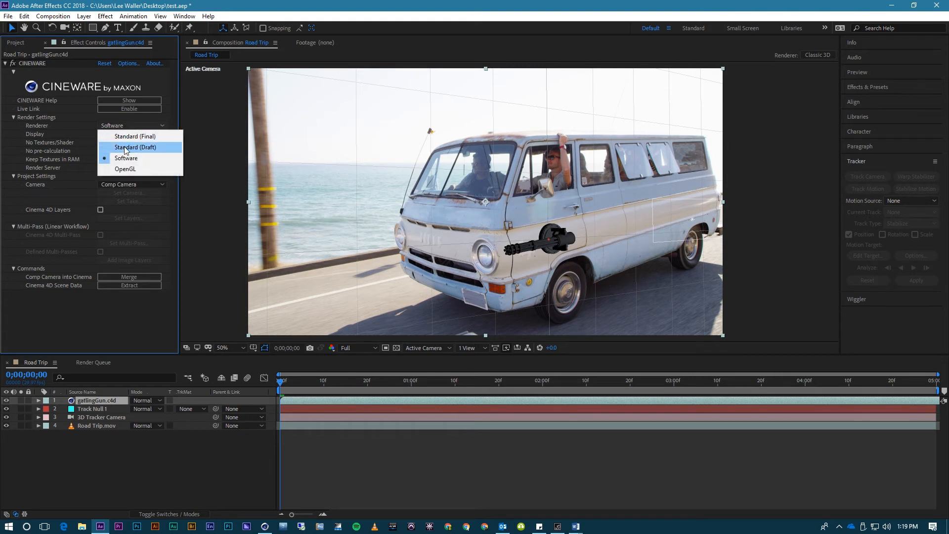
{"action": "left_click", "coordinate": [135, 147]}
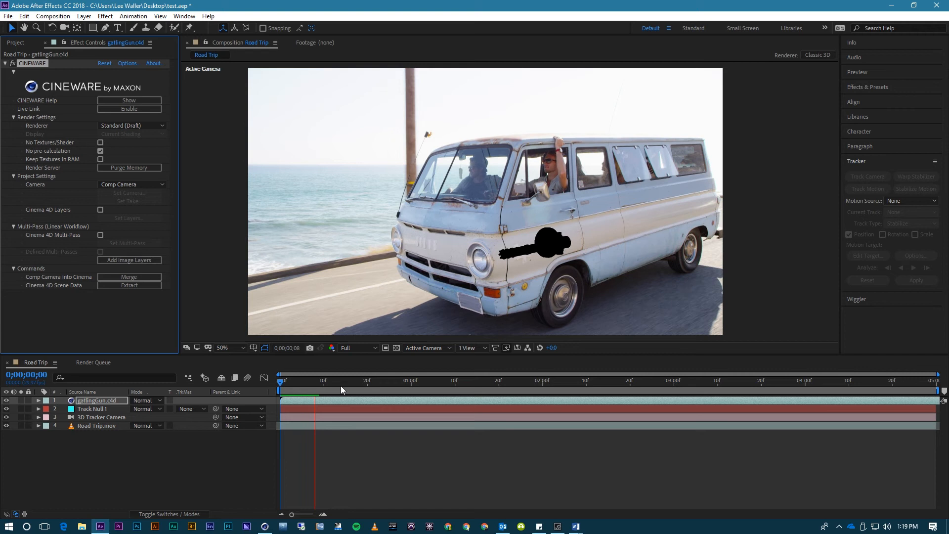
{"action": "left_click", "coordinate": [344, 391]}
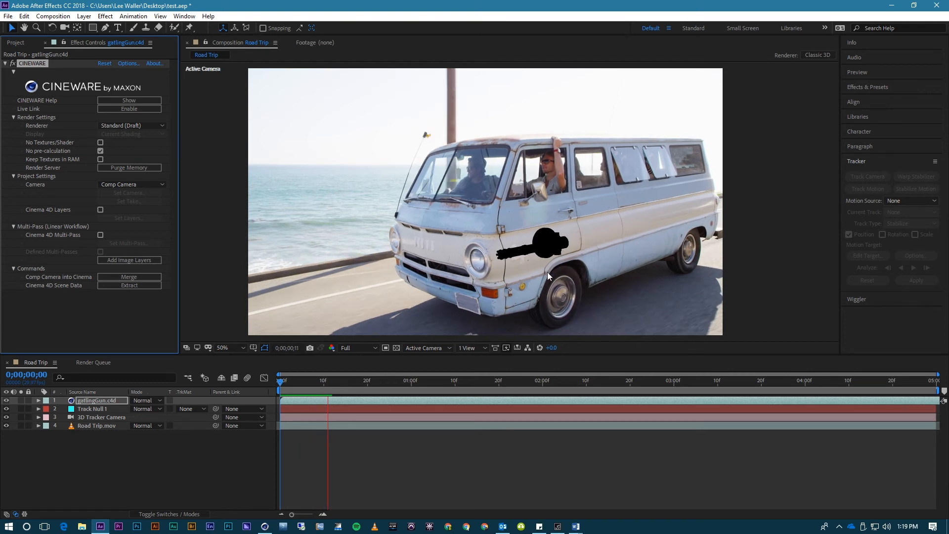
{"action": "left_click", "coordinate": [345, 379]}
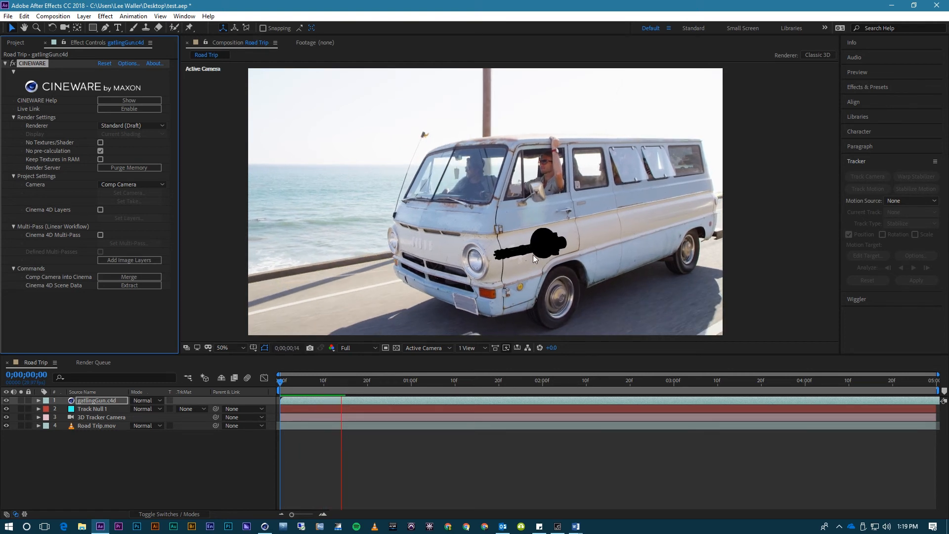
{"action": "left_click", "coordinate": [360, 380]}
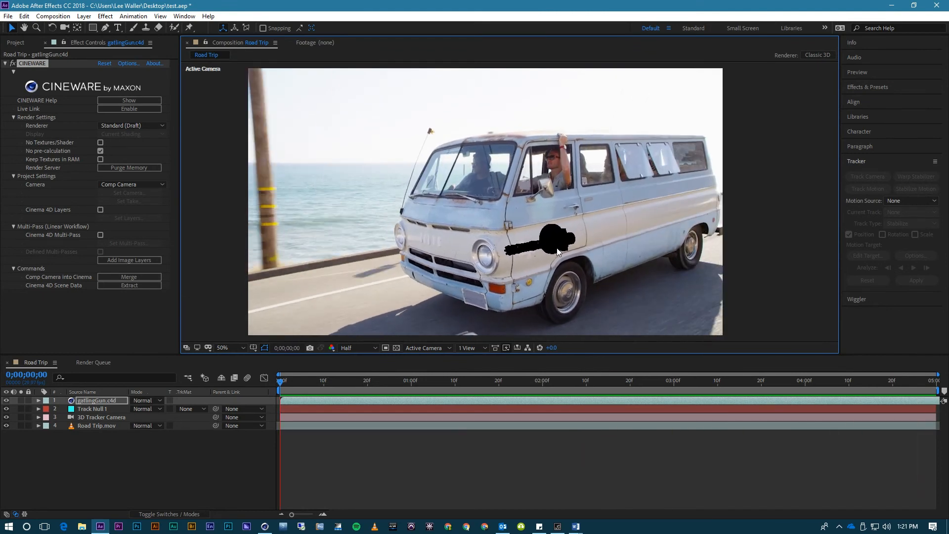
Step: Play the RAM preview and stop it at 0;00;02;21 with the gun tracking the van
{"action": "left_click", "coordinate": [543, 379]}
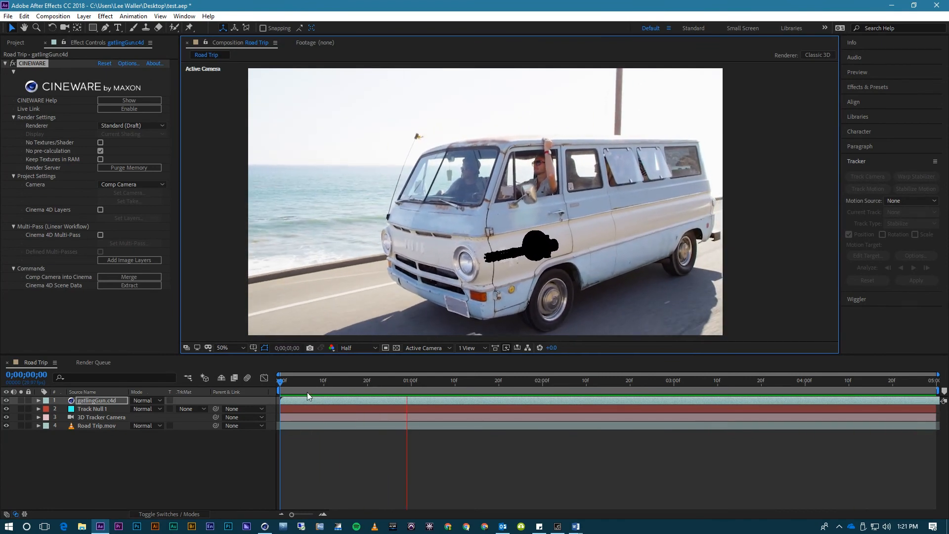
{"action": "left_click", "coordinate": [634, 380]}
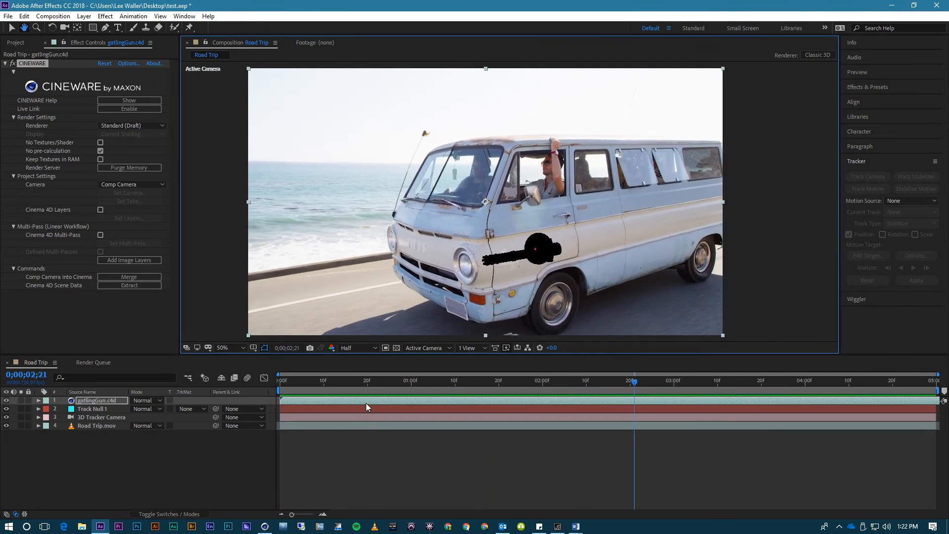
{"action": "left_click", "coordinate": [131, 126]}
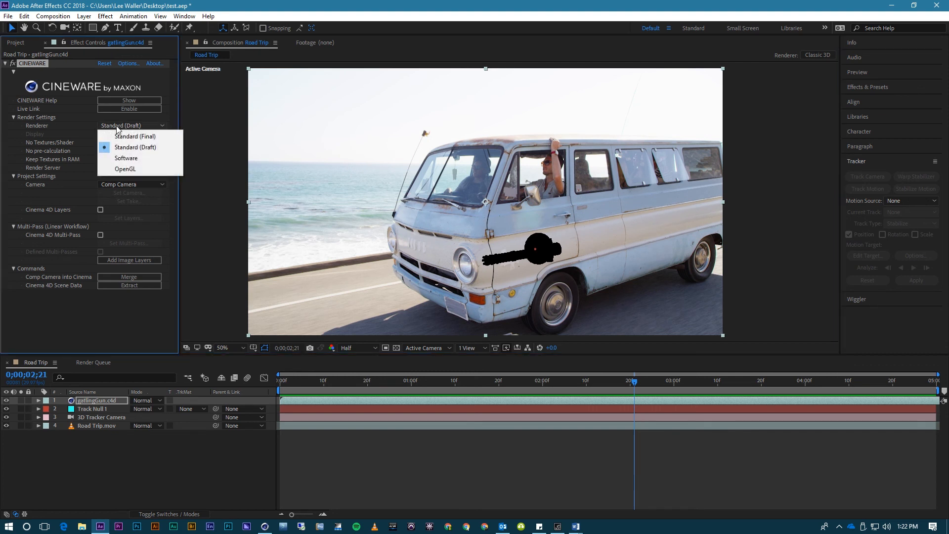
Step: Set CINEWARE Renderer to Standard (Final) and confirm it still uses Comp Camera
{"action": "left_click", "coordinate": [135, 136]}
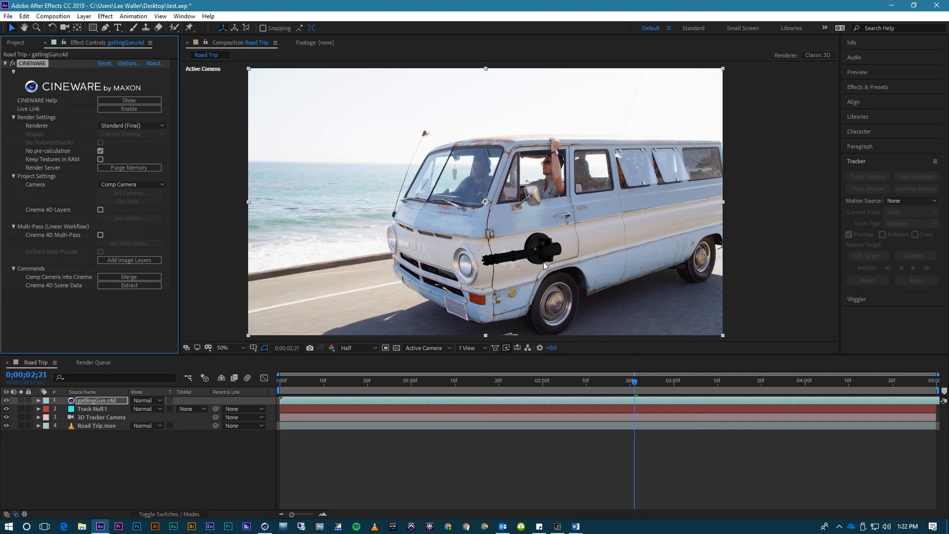
{"action": "mouse_move", "coordinate": [530, 254]}
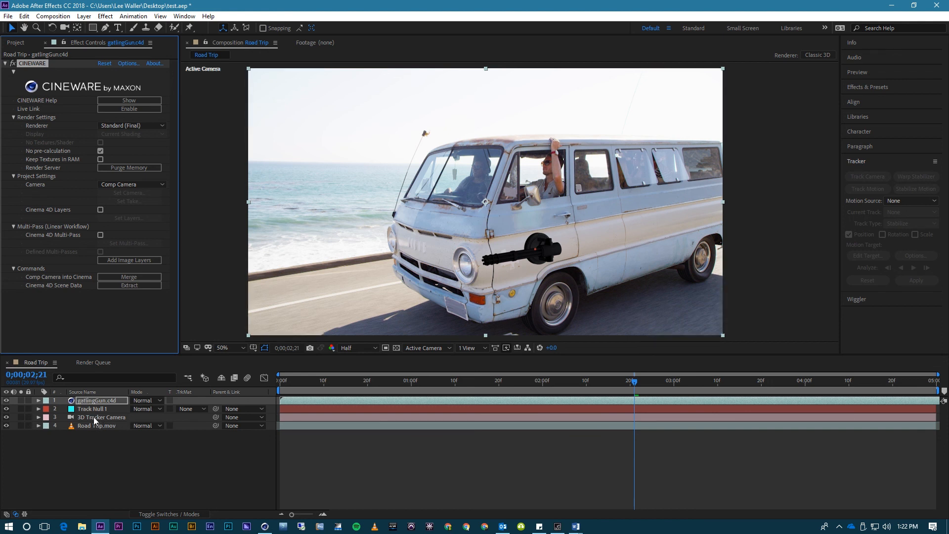
{"action": "left_click", "coordinate": [101, 417]}
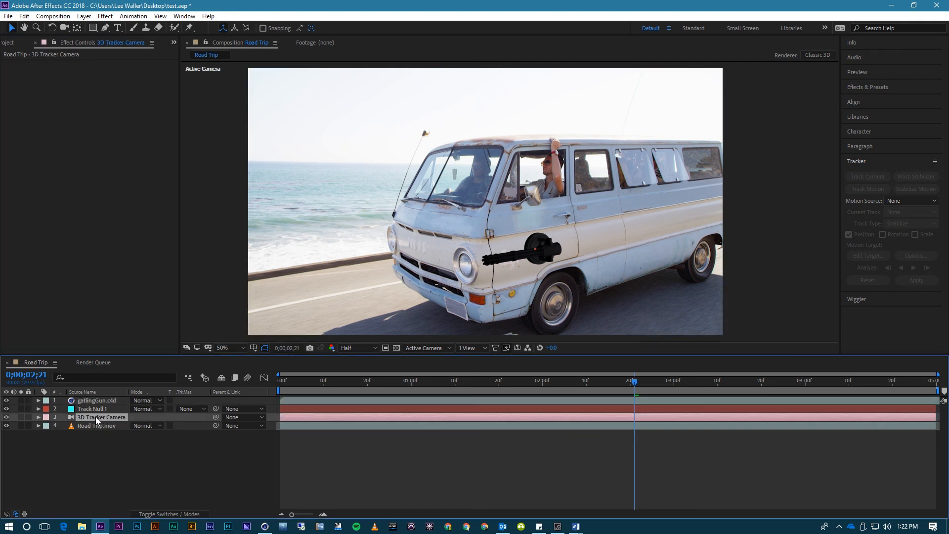
{"action": "left_click", "coordinate": [97, 400]}
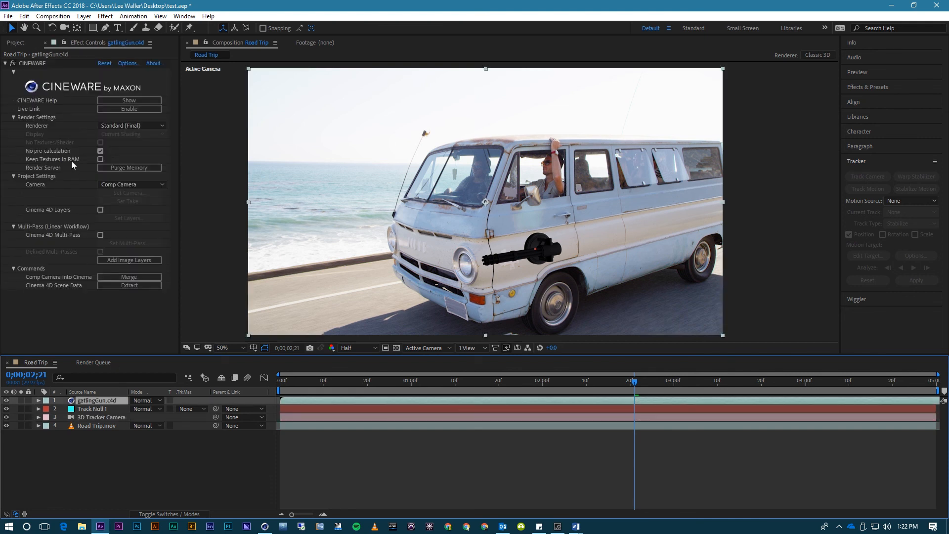
{"action": "left_click", "coordinate": [131, 184]}
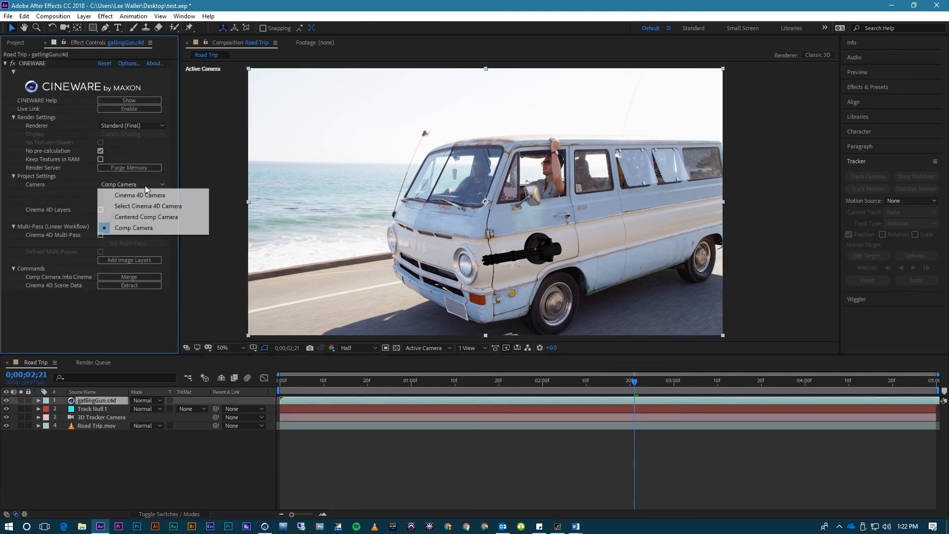